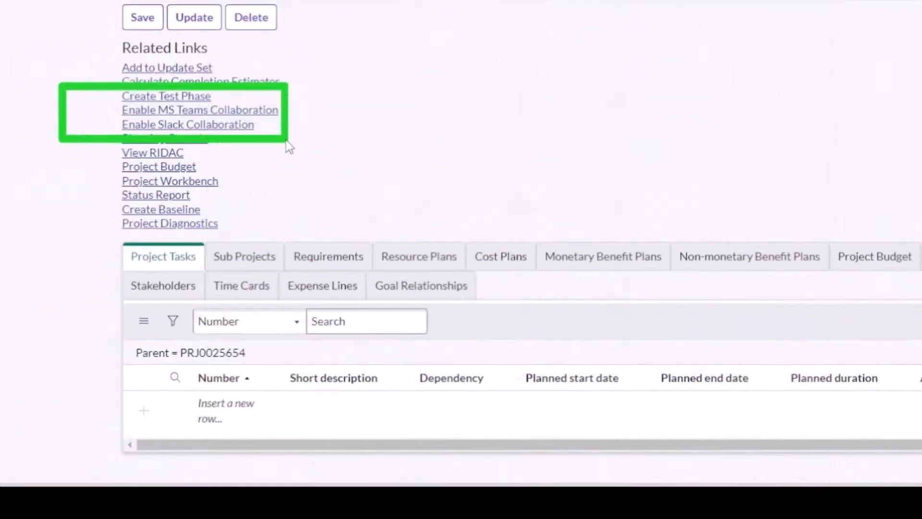
# - Navigate to Project Workspace showing project cards like Acme New Hire Surveys and Testing
pyautogui.click(199, 109)
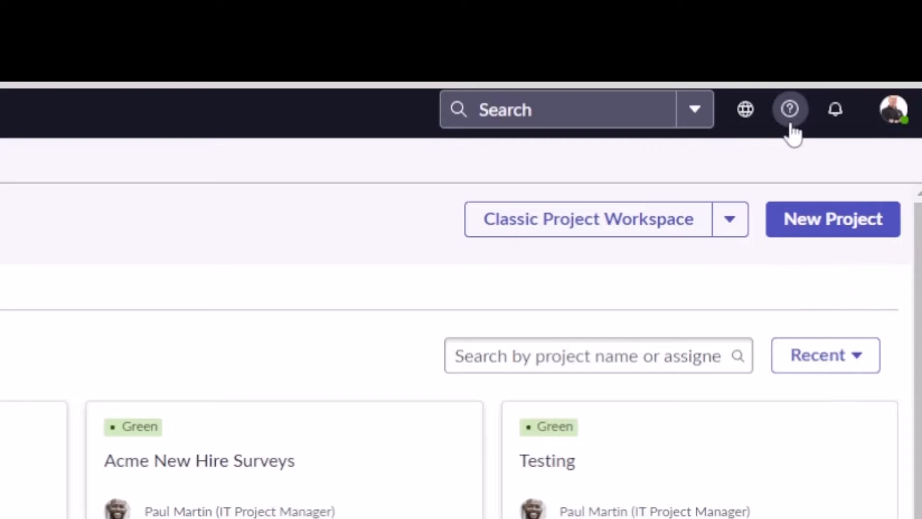
# - Create a new project named 'Demo for YouTube' and confirm it
pyautogui.click(832, 219)
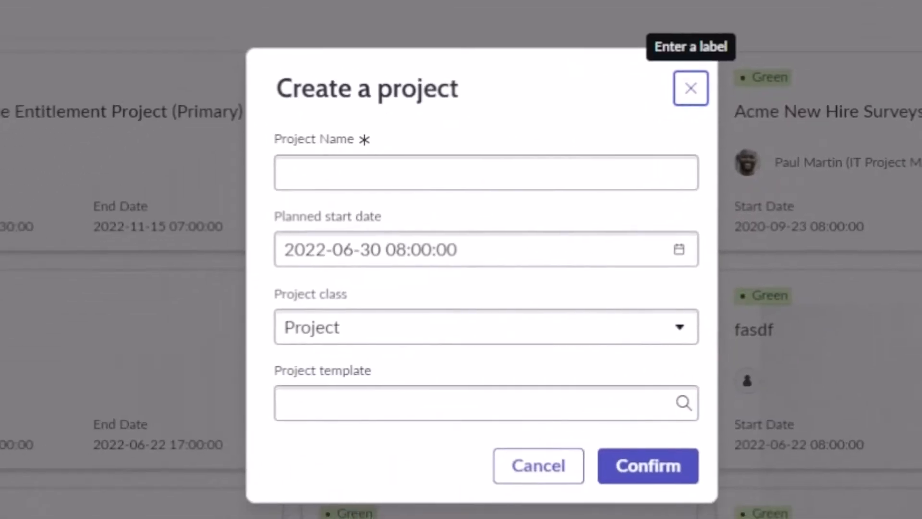
pyautogui.click(486, 172)
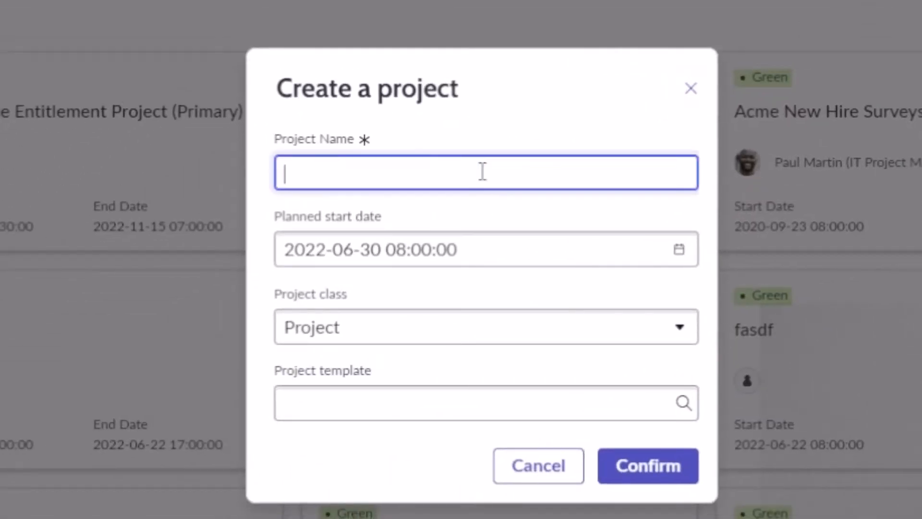
pyautogui.write('Demo for')
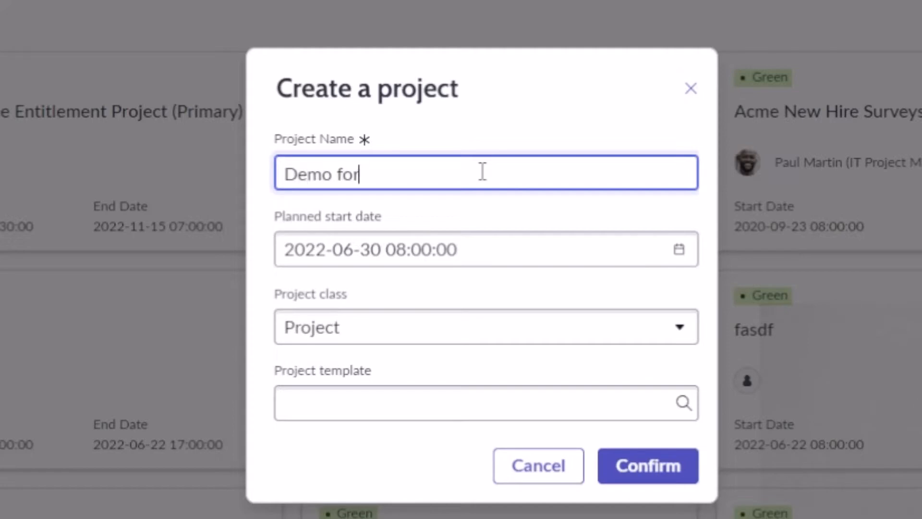
pyautogui.write('YouTube')
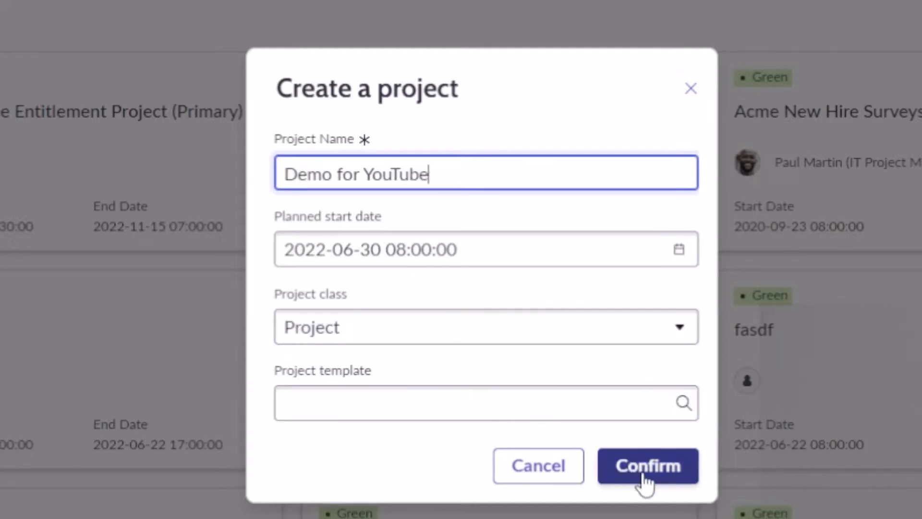
pyautogui.click(646, 465)
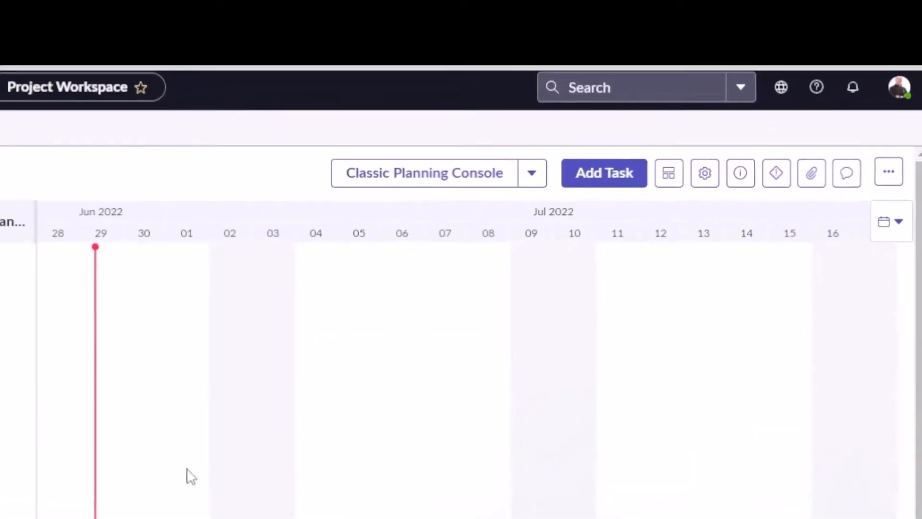
# - View the Demo for YouTube project's classic record form down to its Related Links
pyautogui.click(531, 172)
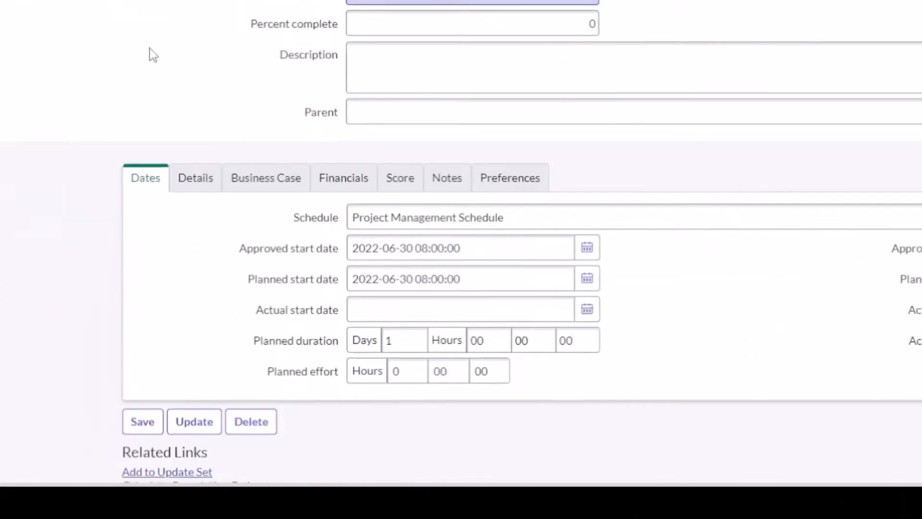
pyautogui.scroll(-3)
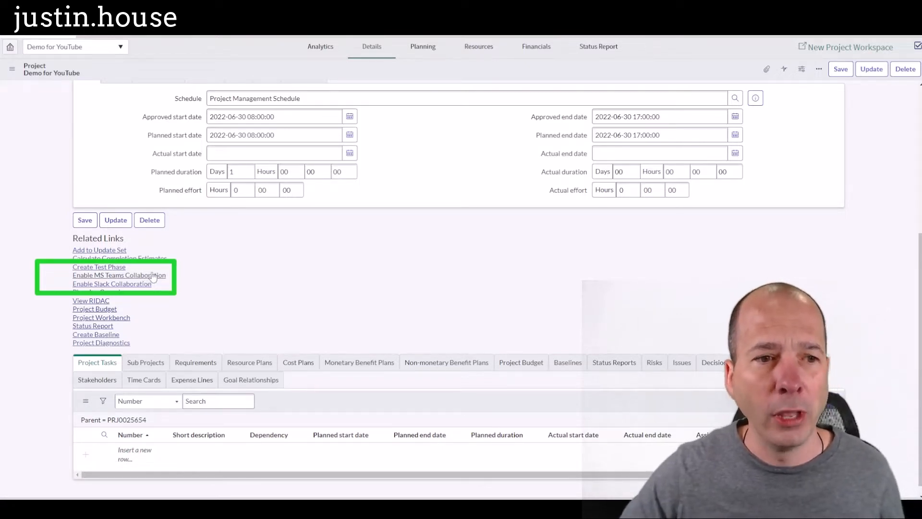
# - Enable MS Teams Collaboration via the related link and switch to the Teams window
pyautogui.click(119, 275)
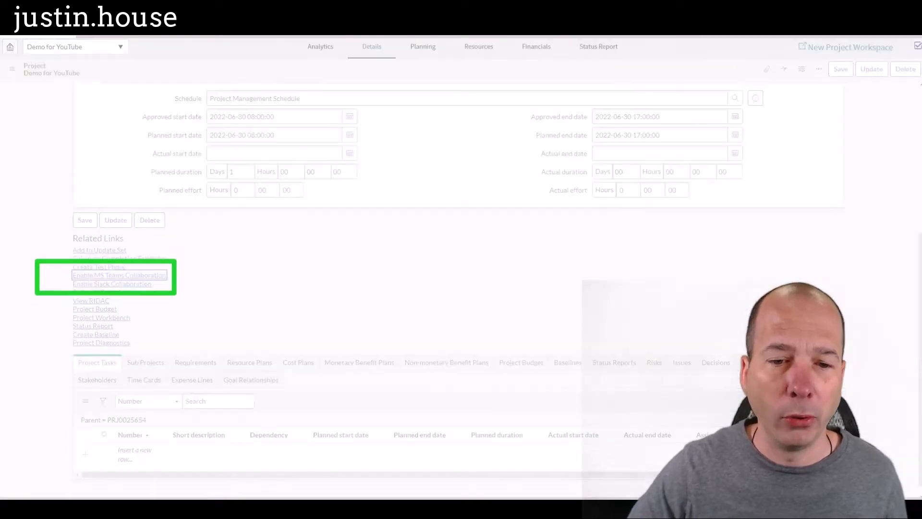
pyautogui.click(119, 275)
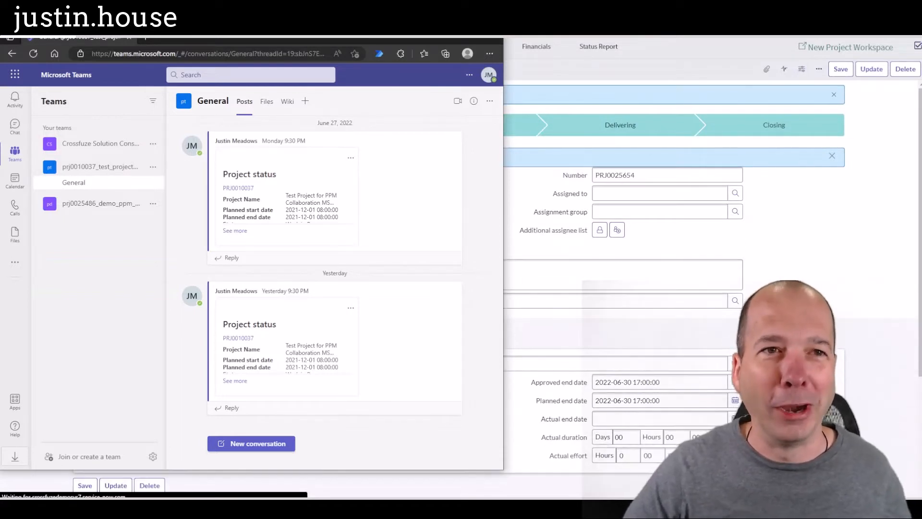
pyautogui.moveTo(387, 45)
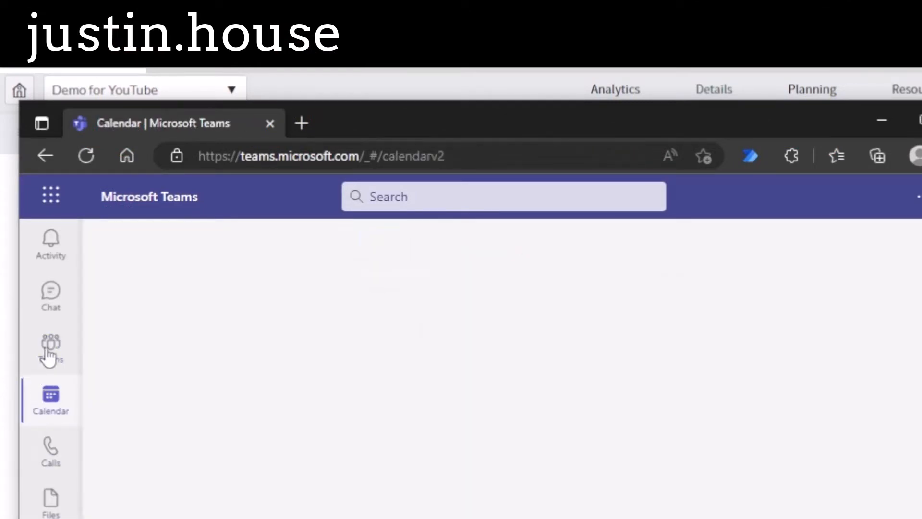
# - Review the test project's General channel status posts and open the overdue task
pyautogui.click(50, 348)
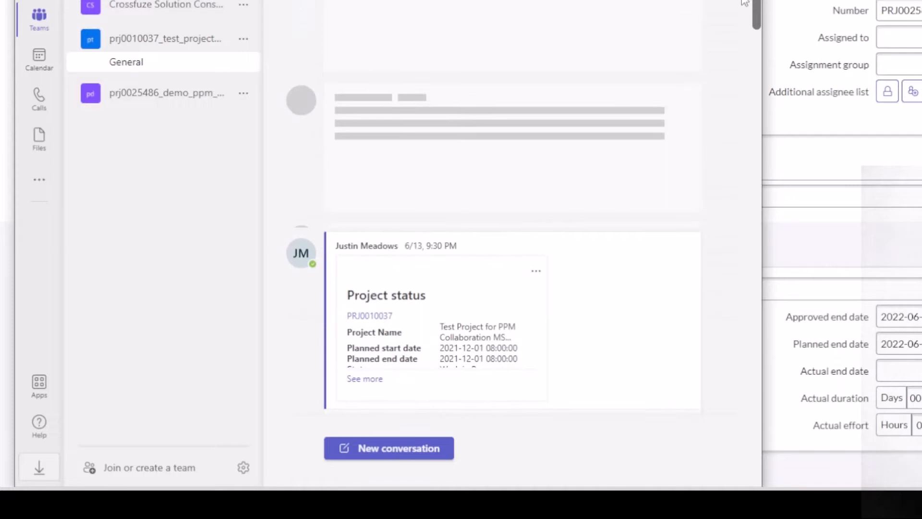
pyautogui.scroll(-3)
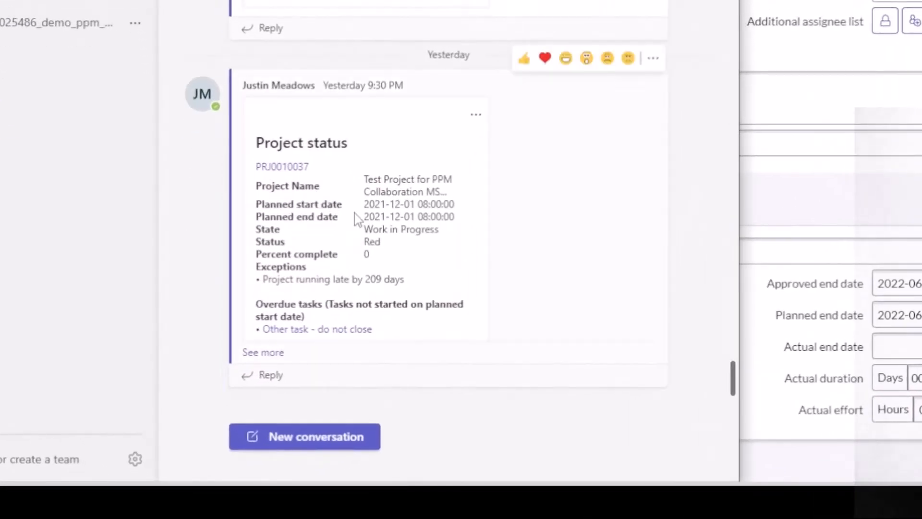
pyautogui.moveTo(377, 256)
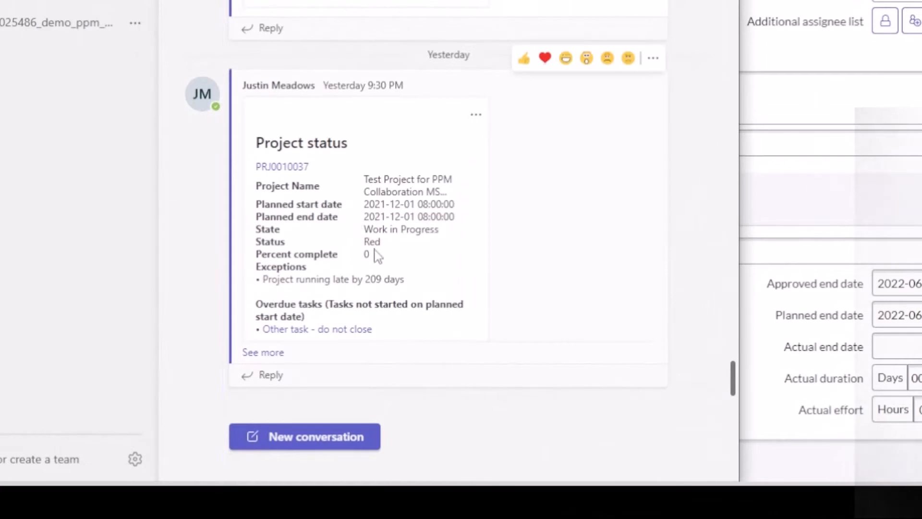
pyautogui.moveTo(375, 265)
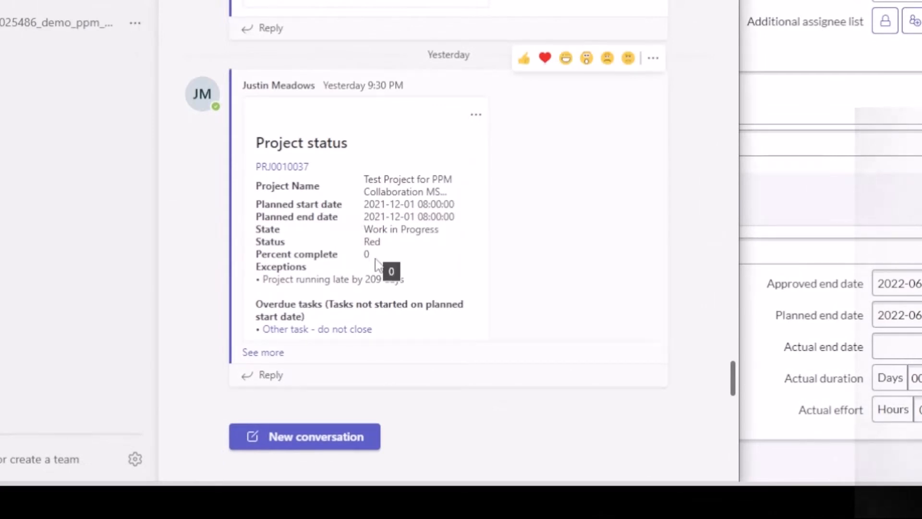
pyautogui.moveTo(317, 328)
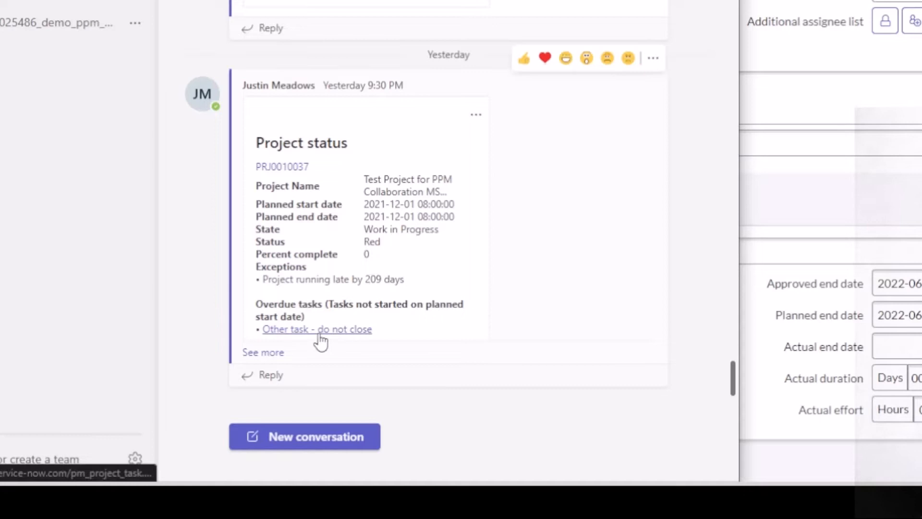
pyautogui.click(263, 351)
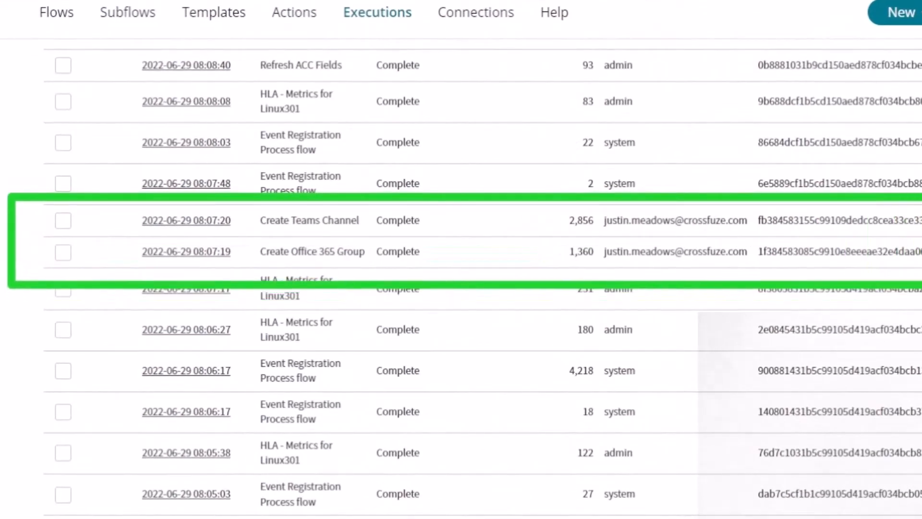
pyautogui.moveTo(417, 89)
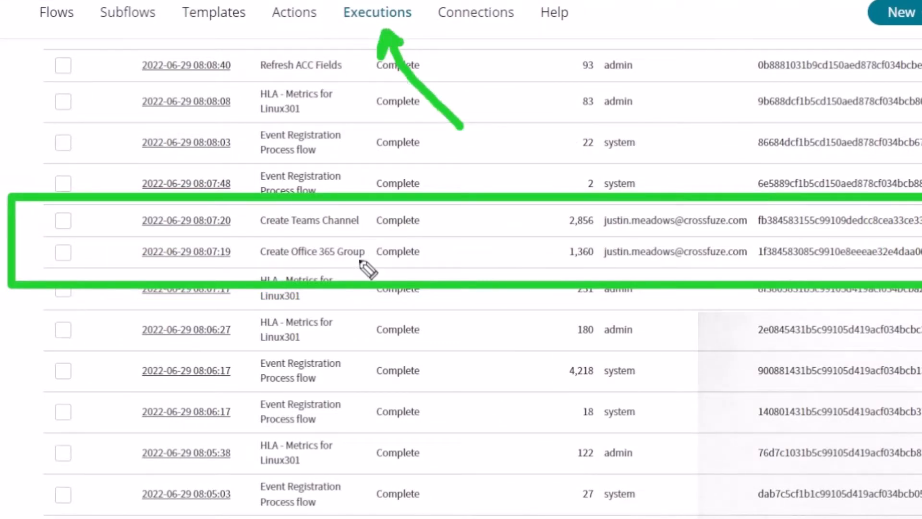
pyautogui.moveTo(335, 299)
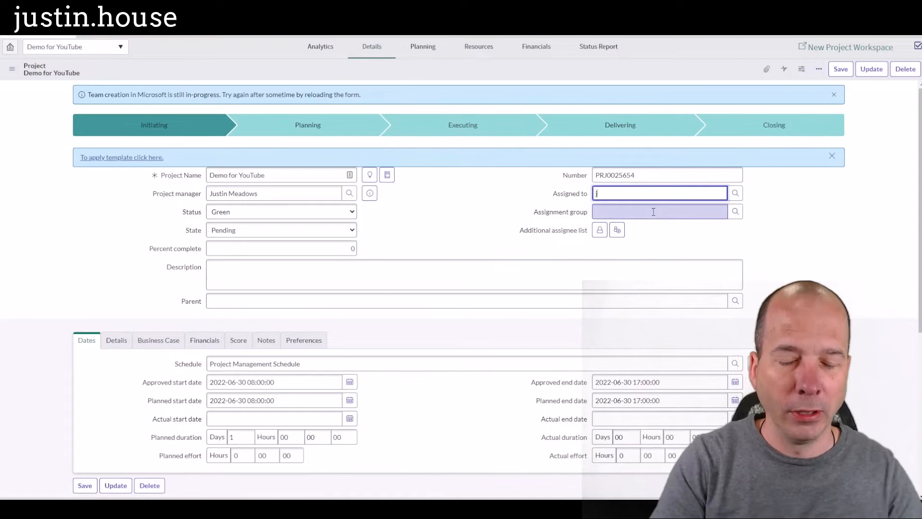
pyautogui.write('justin mead')
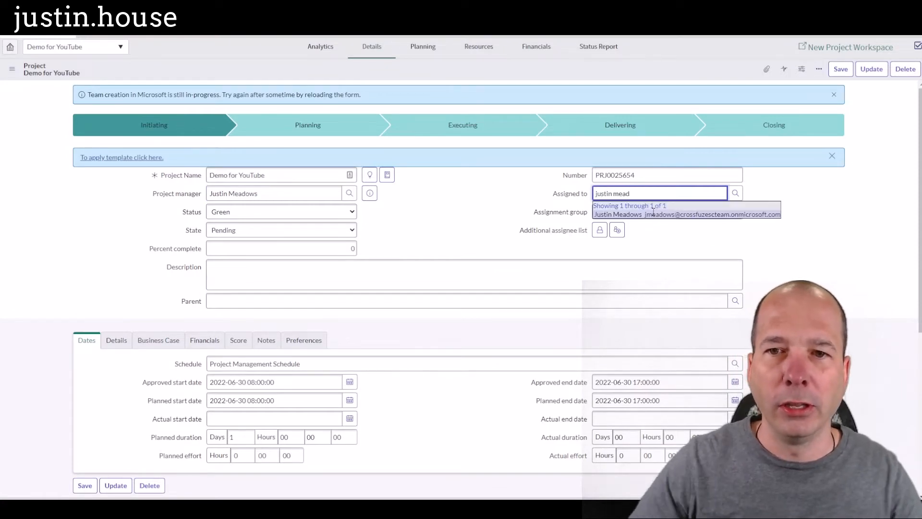
pyautogui.click(686, 213)
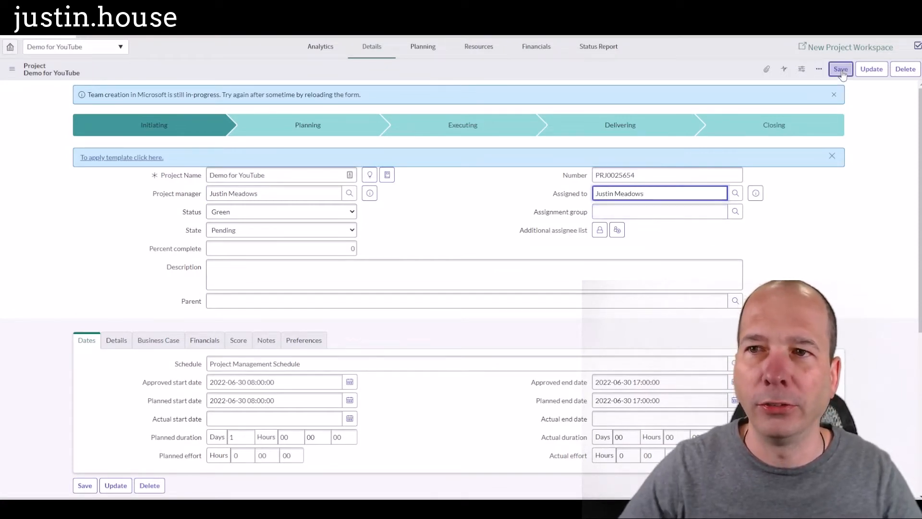
pyautogui.moveTo(841, 69)
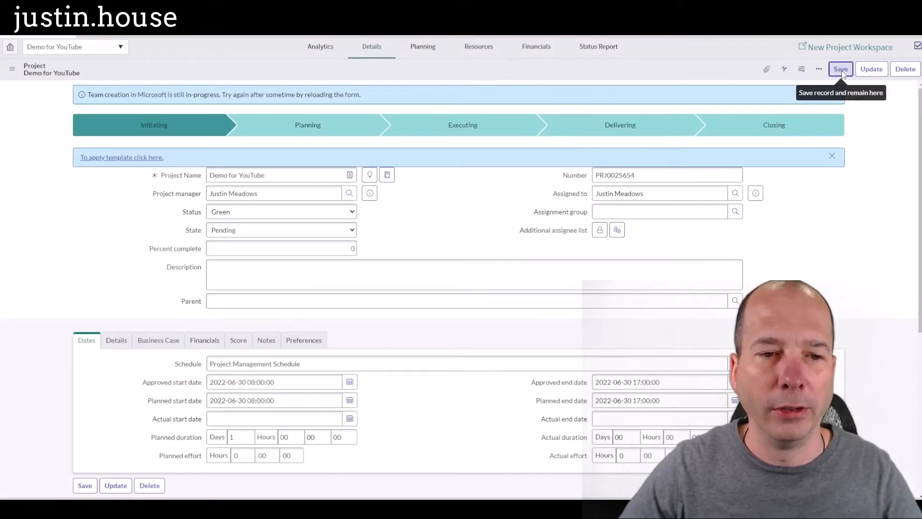
pyautogui.click(840, 70)
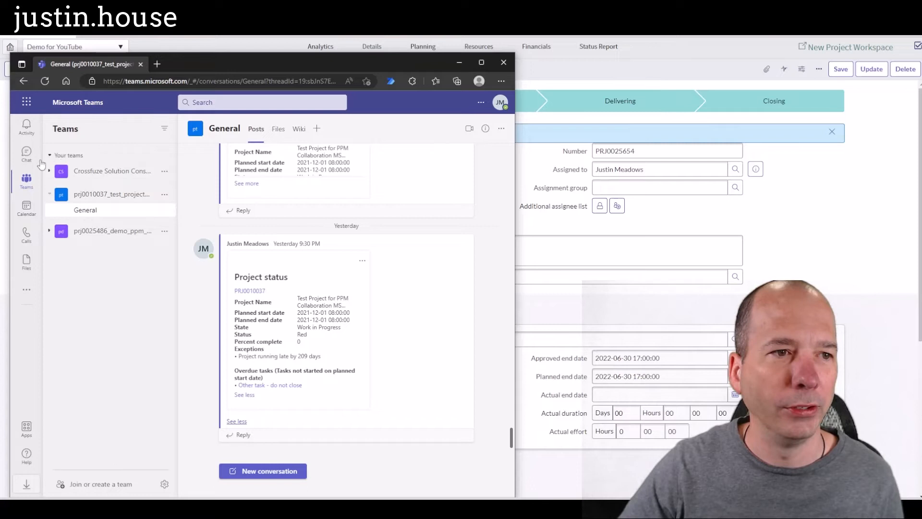
pyautogui.click(27, 153)
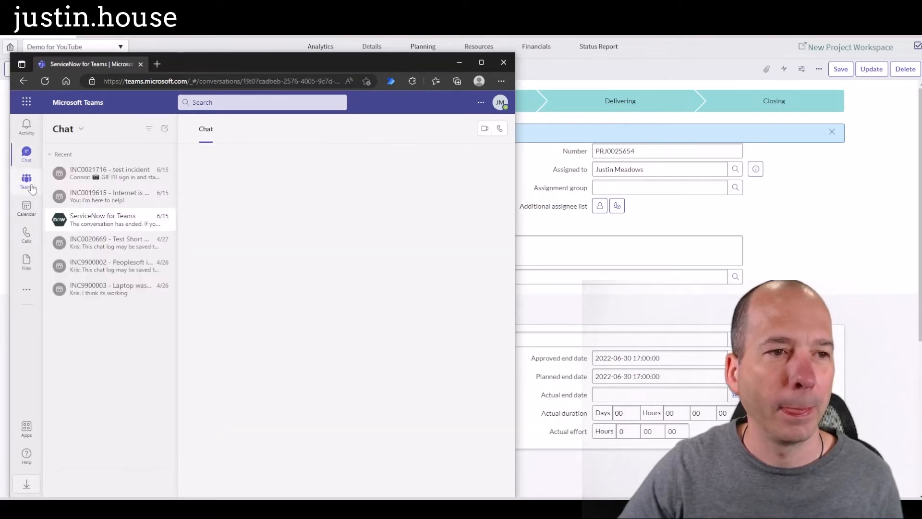
pyautogui.click(26, 180)
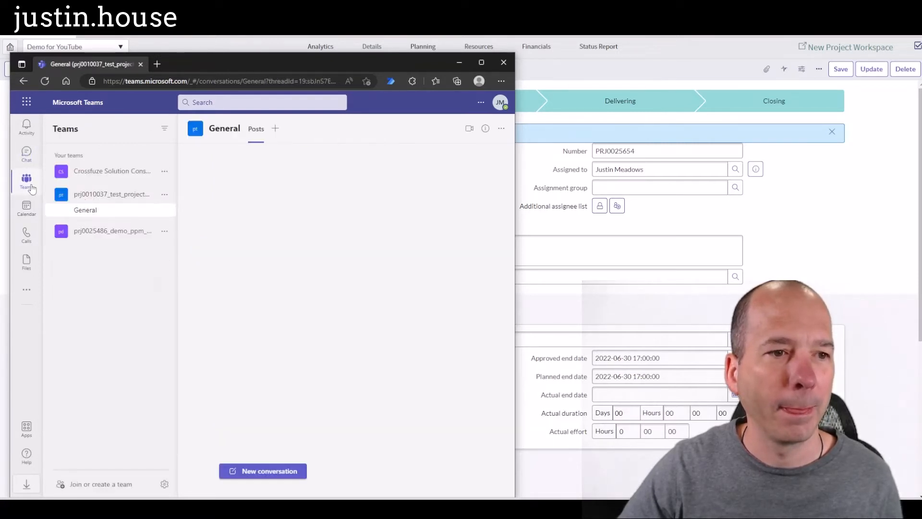
pyautogui.click(84, 209)
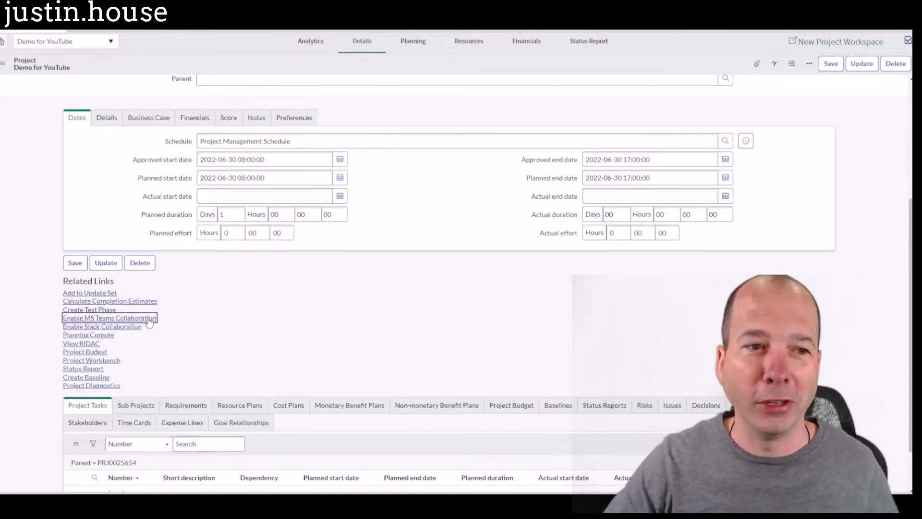
# - Trigger 'Enable MS Teams Collaboration' again from the project's Related Links
pyautogui.click(109, 318)
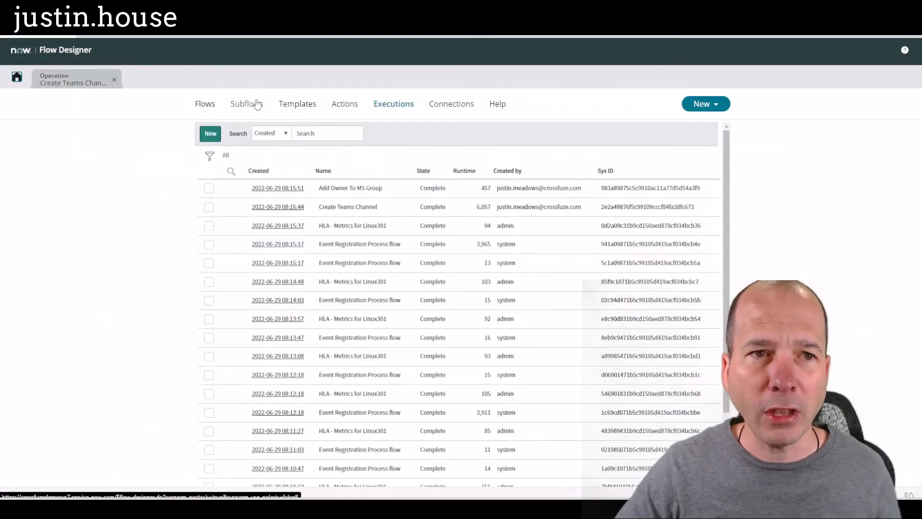
# - Filter the Flow Designer flows list to the PPM Collaboration application
pyautogui.click(204, 104)
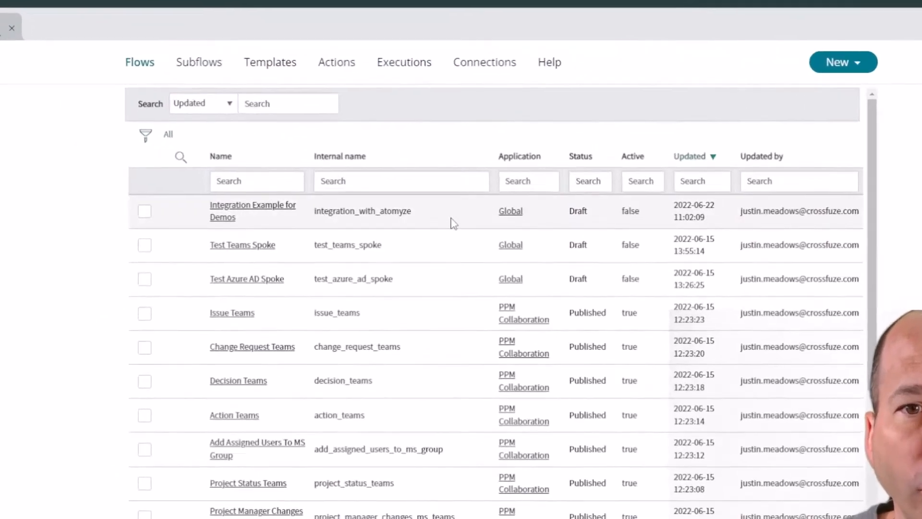
pyautogui.write('ppm collab')
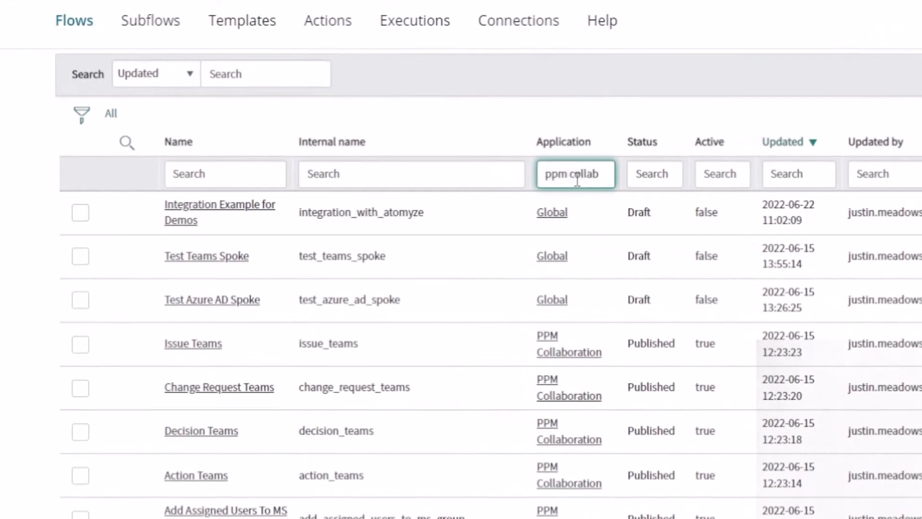
pyautogui.press('Enter')
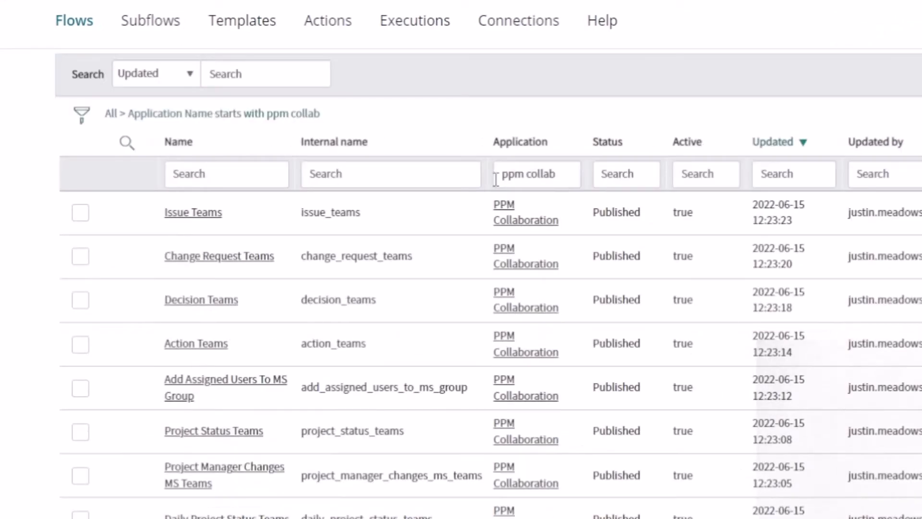
pyautogui.moveTo(244, 219)
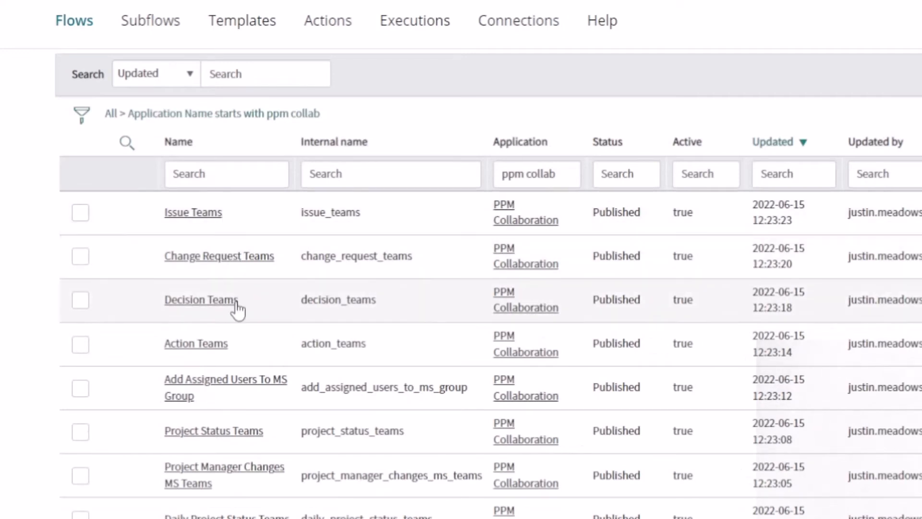
pyautogui.moveTo(218, 346)
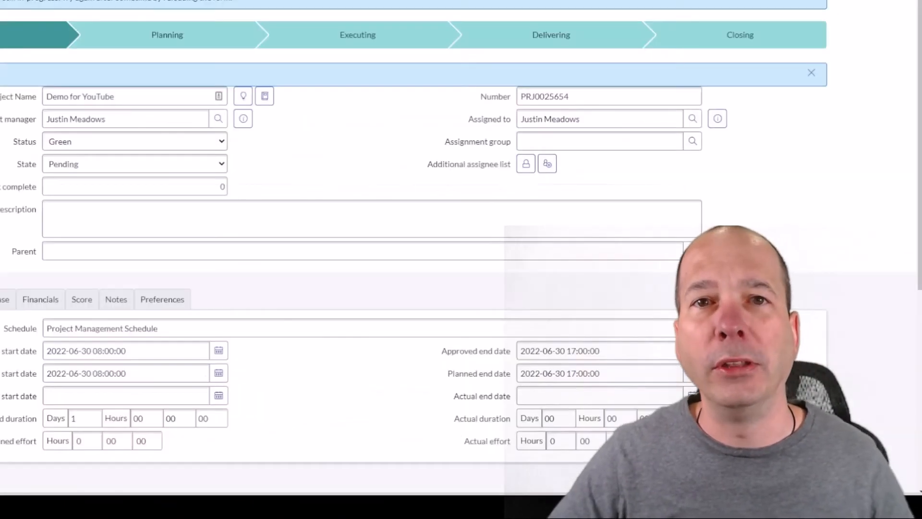
# - Show the Issues related list on the Demo for YouTube project form
pyautogui.scroll(-3)
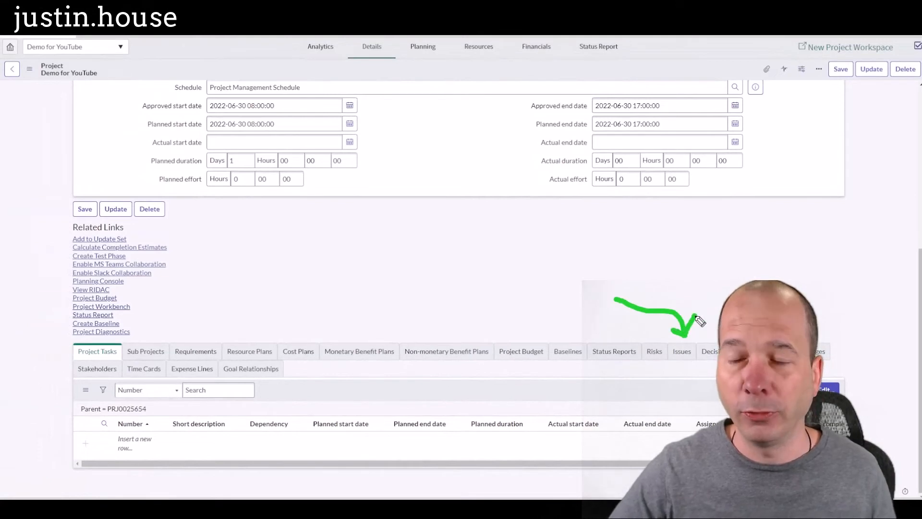
pyautogui.moveTo(674, 392)
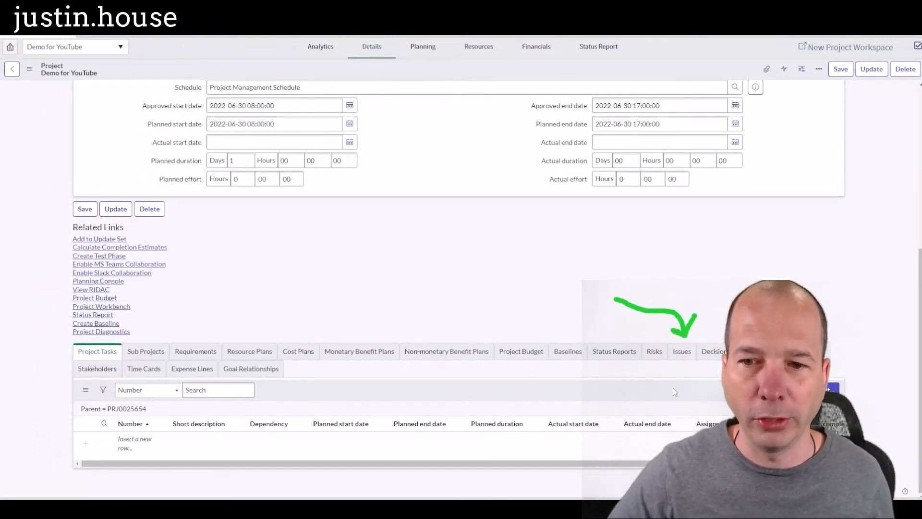
pyautogui.click(682, 352)
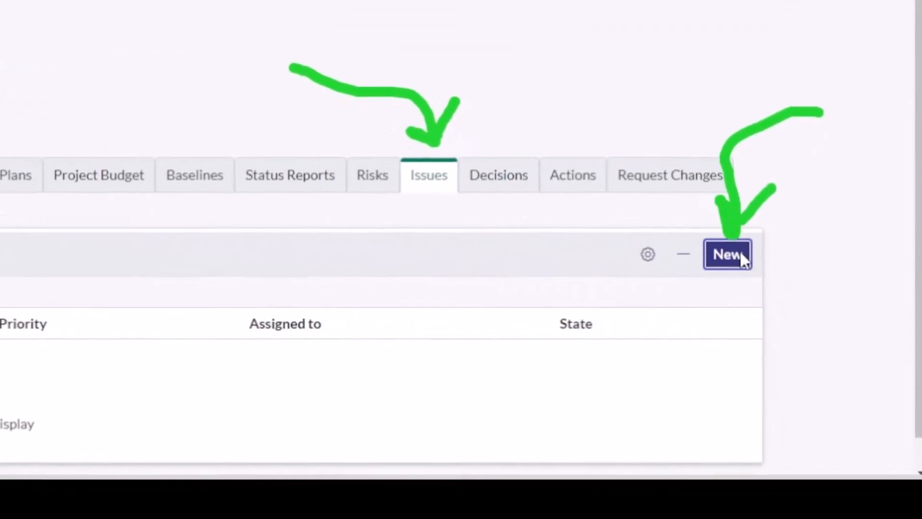
# - Start a new issue assigned to Justin with short description 'Demo for YouTube'
pyautogui.click(727, 255)
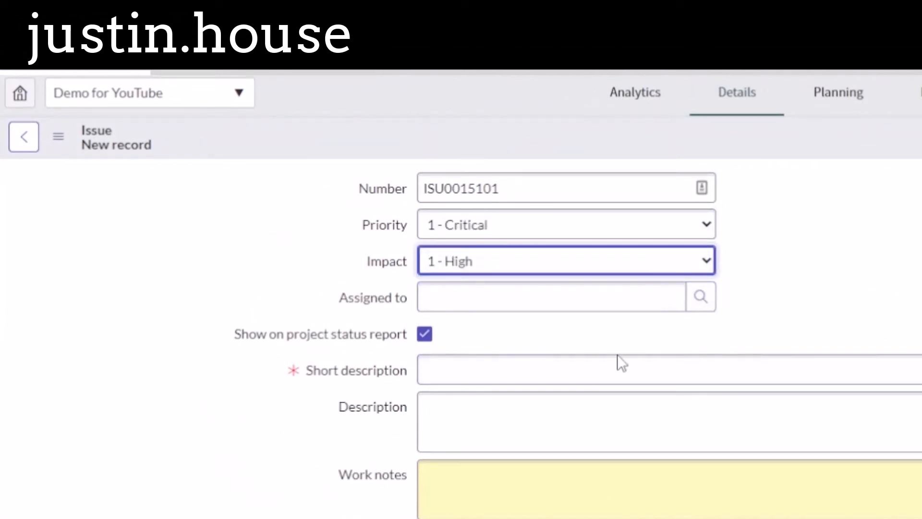
pyautogui.write('justin')
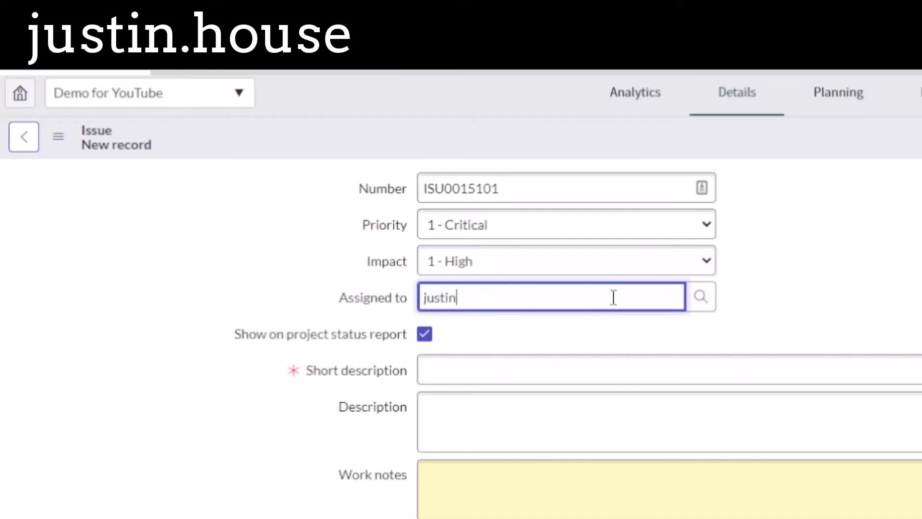
pyautogui.click(559, 369)
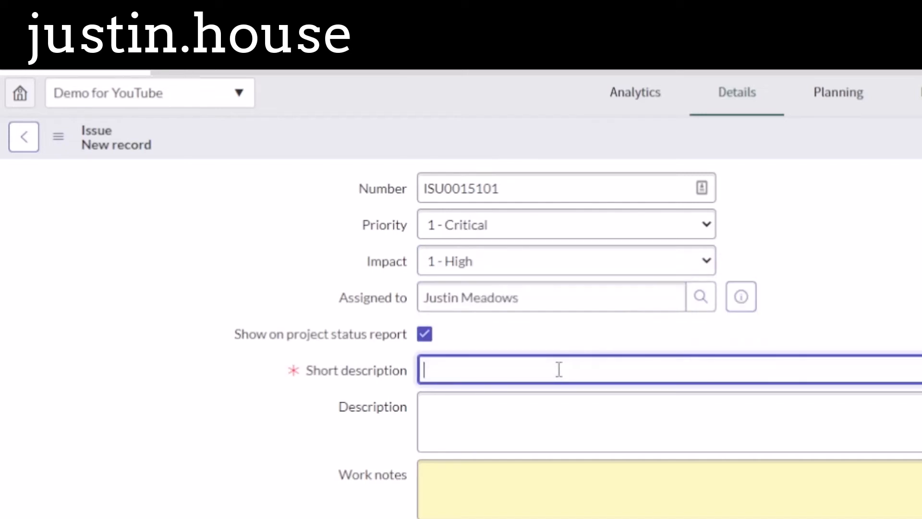
pyautogui.write('Demo for')
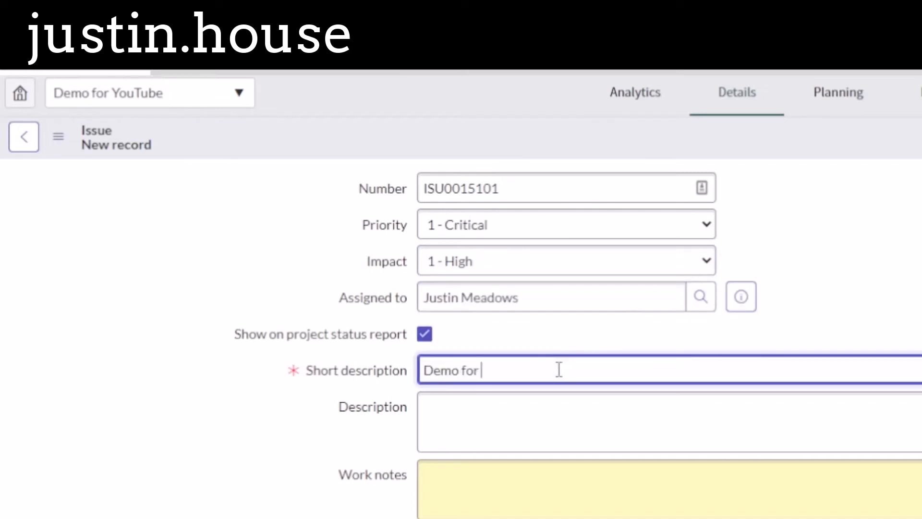
pyautogui.write('YouTube')
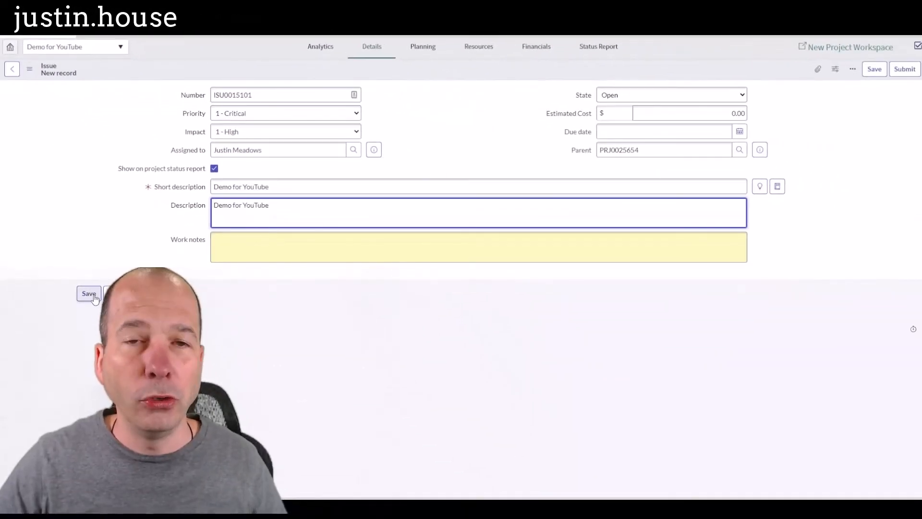
pyautogui.moveTo(88, 294)
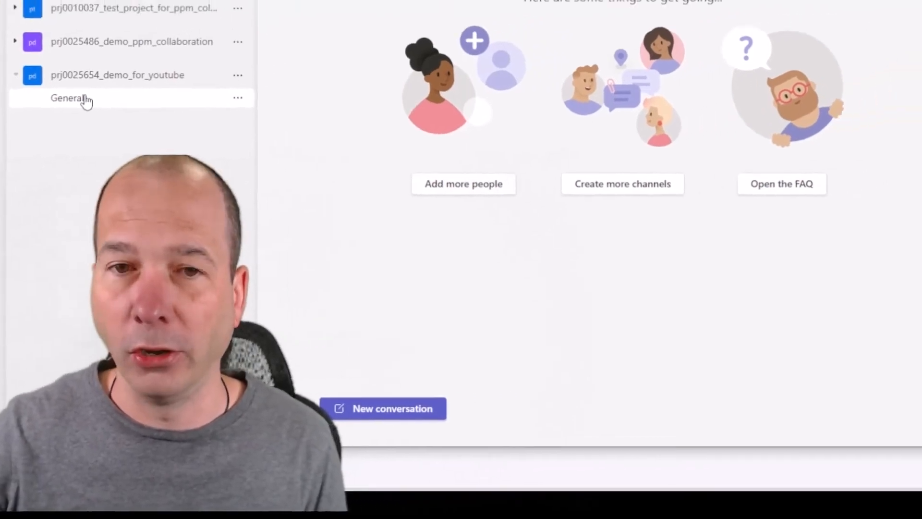
# - View the demo_for_youtube team's General channel showing the posted ISU0015101 issue card
pyautogui.click(69, 98)
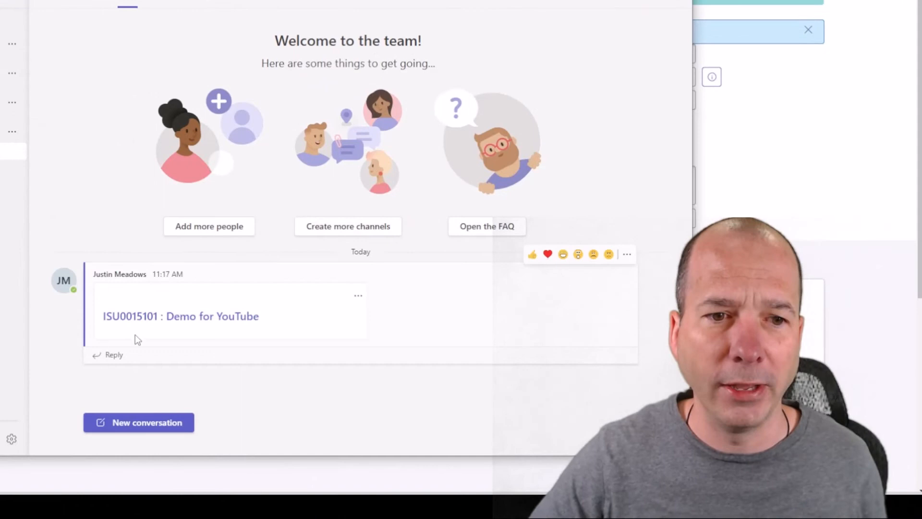
pyautogui.moveTo(436, 300)
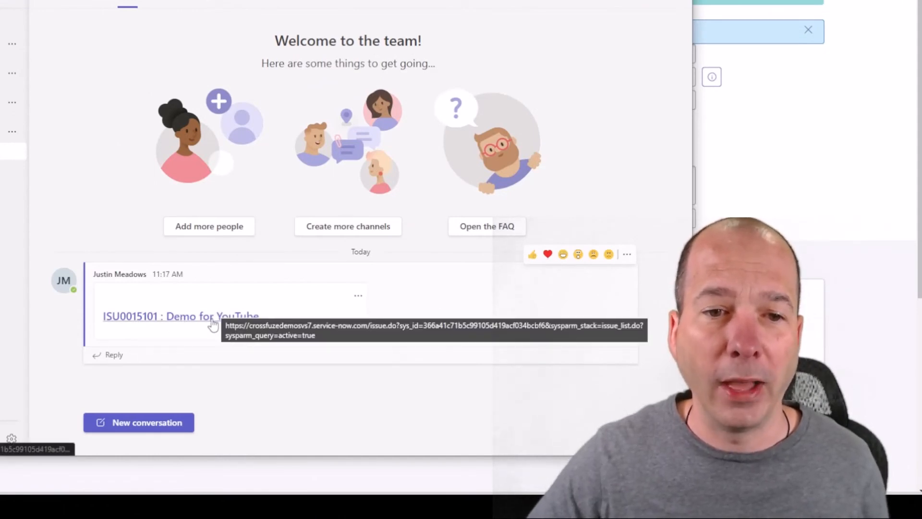
pyautogui.moveTo(394, 318)
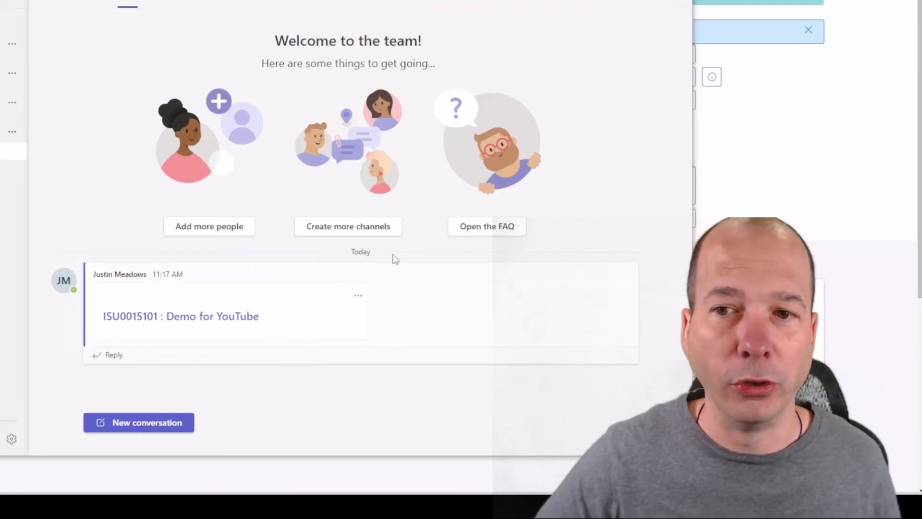
pyautogui.moveTo(715, 188)
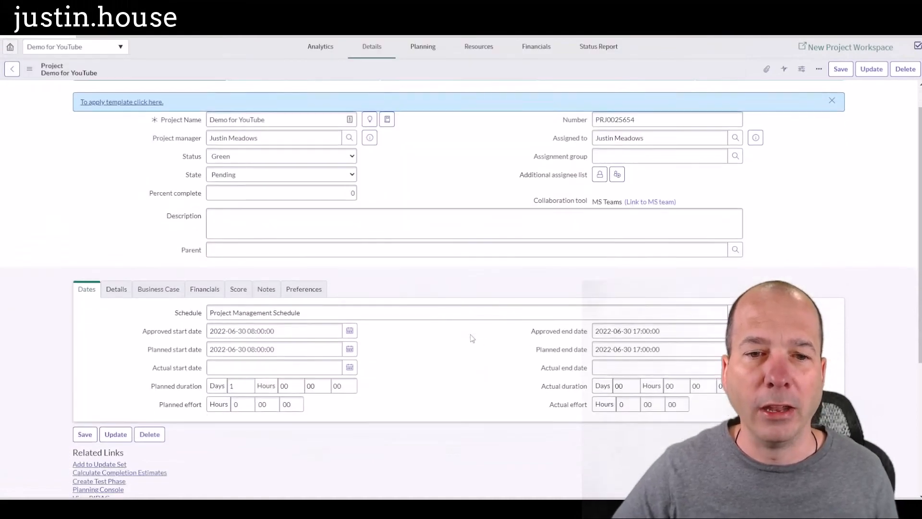
# - Show the project's Risks related list after seeing critical issue ISU0015101 under Issues
pyautogui.scroll(-3)
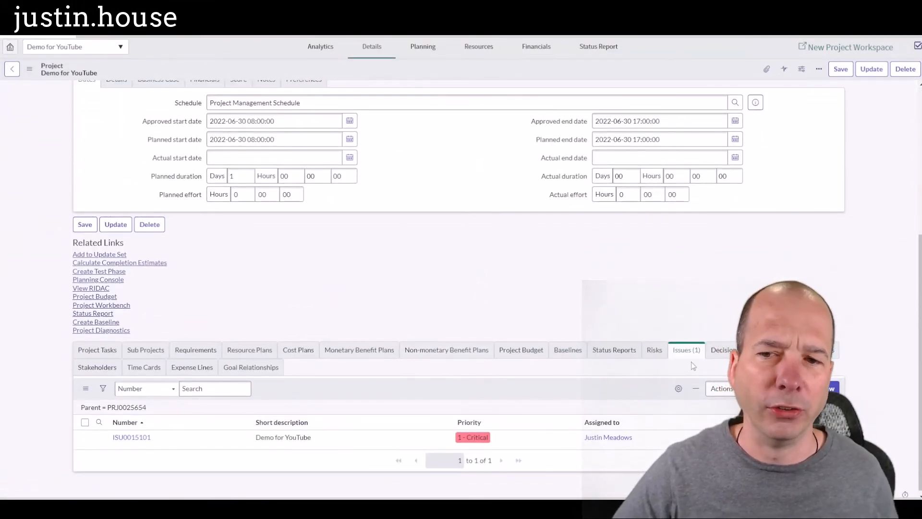
pyautogui.click(654, 349)
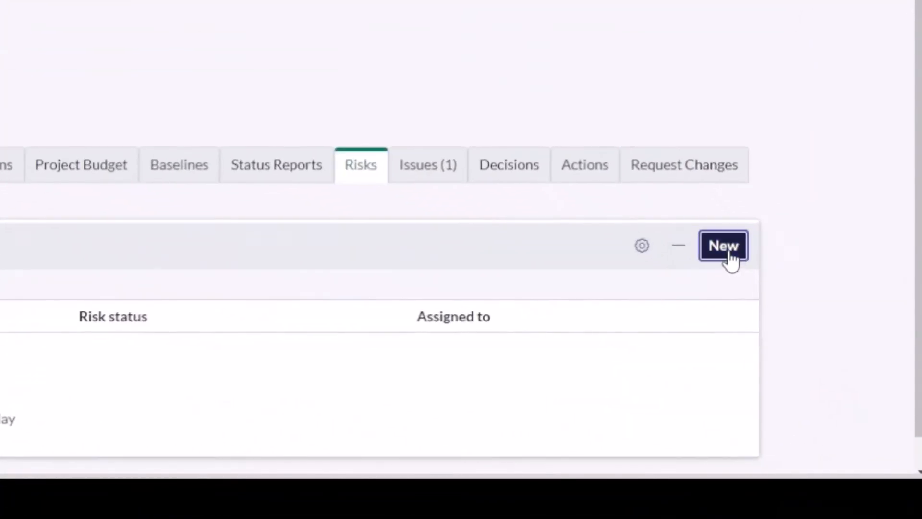
# - Start a new project risk with probability Absolute and impact 1 - High
pyautogui.click(722, 245)
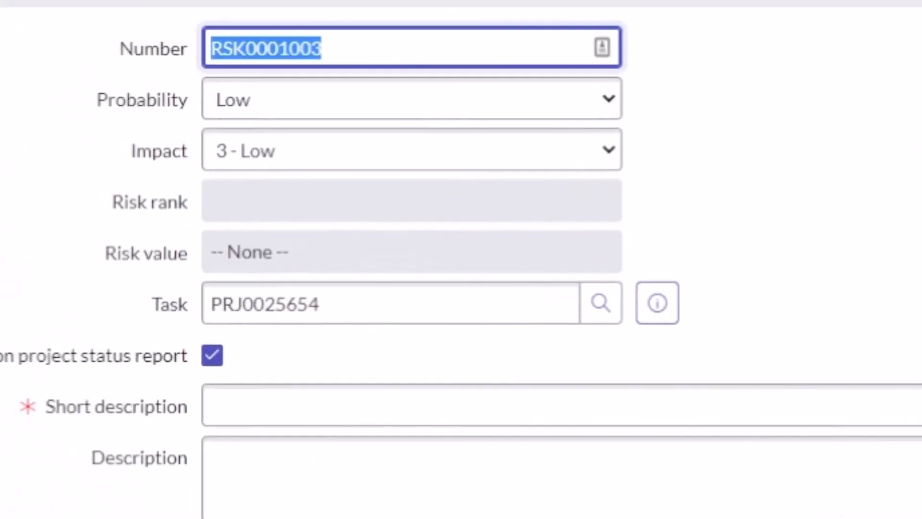
pyautogui.click(412, 98)
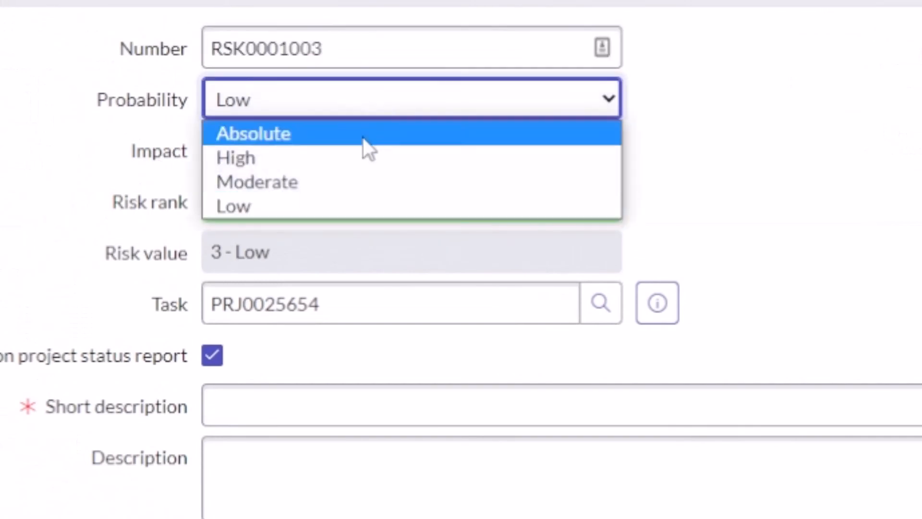
pyautogui.click(252, 134)
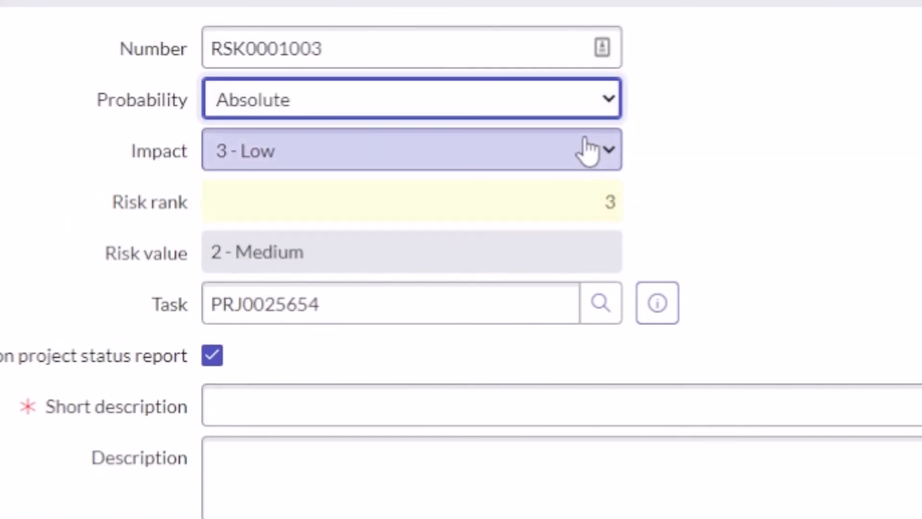
pyautogui.click(412, 150)
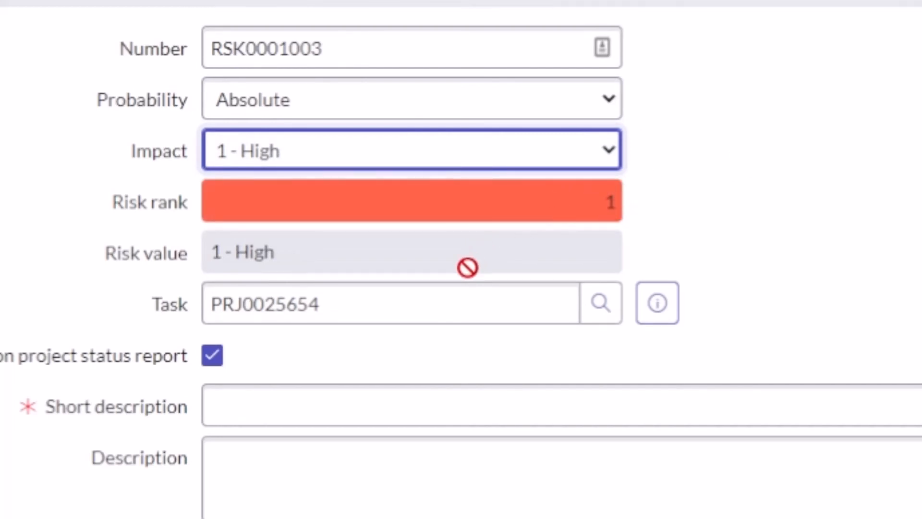
# - Enter 'a very big risk just happened' as the risk's short description and description
pyautogui.click(412, 406)
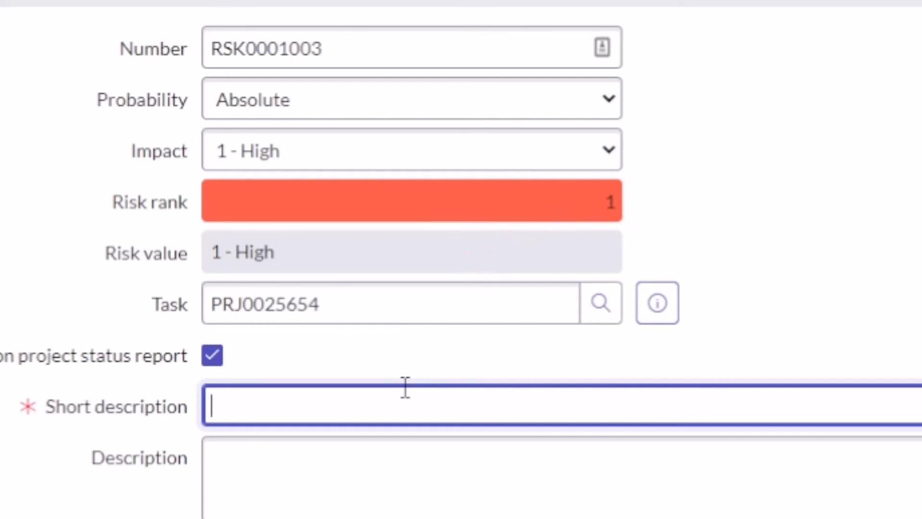
pyautogui.write('a very big')
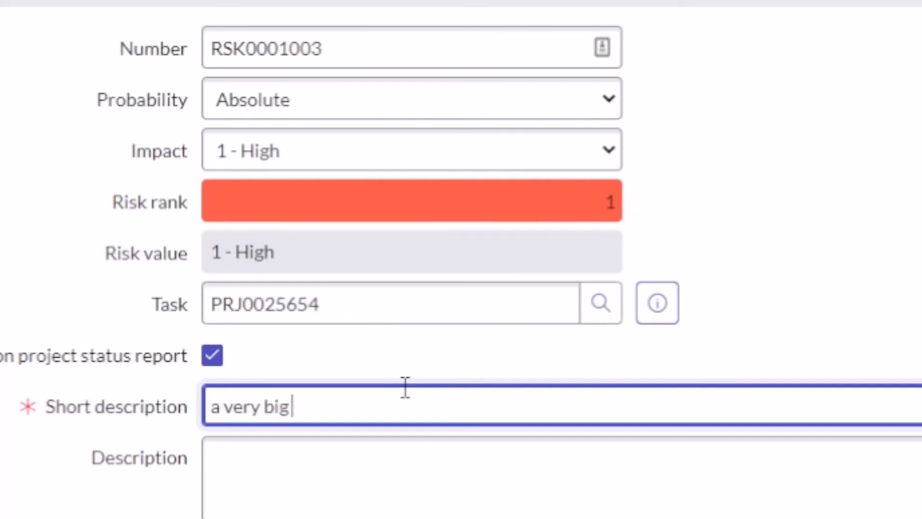
pyautogui.write('risk just happe')
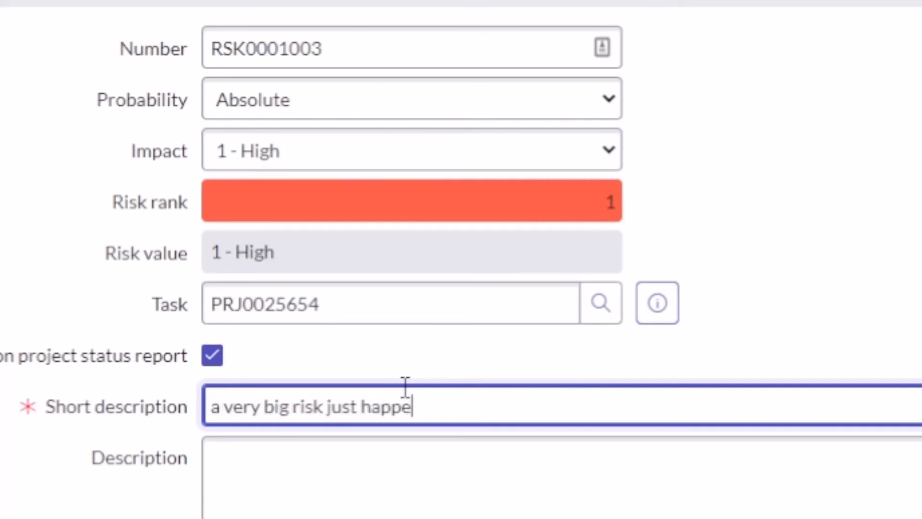
pyautogui.write('ned')
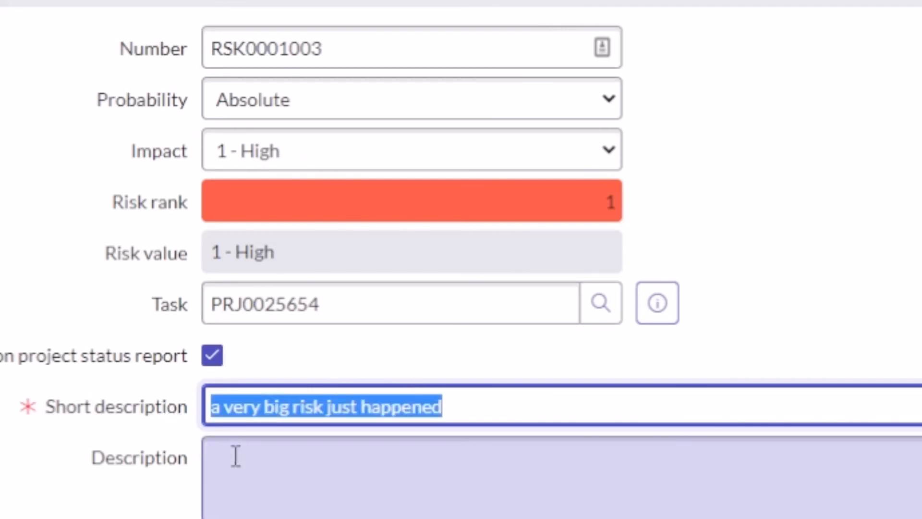
pyautogui.write('a very big risk just happened')
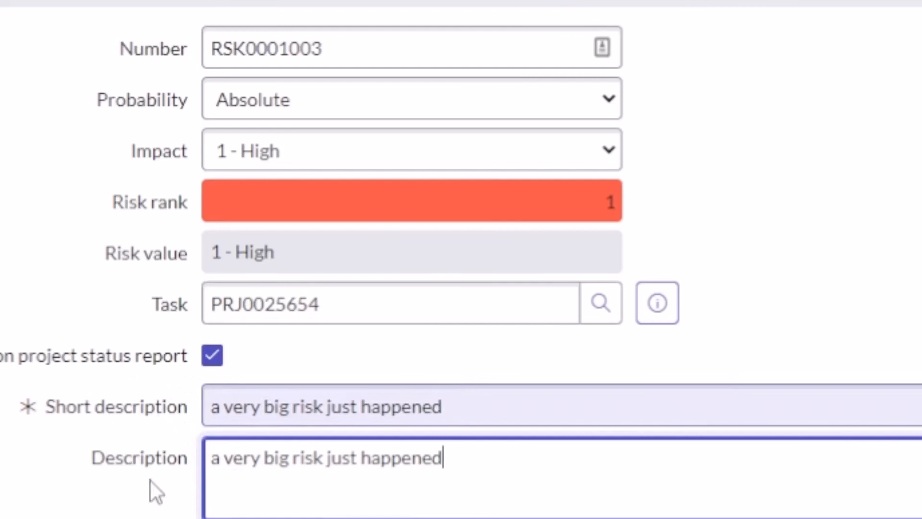